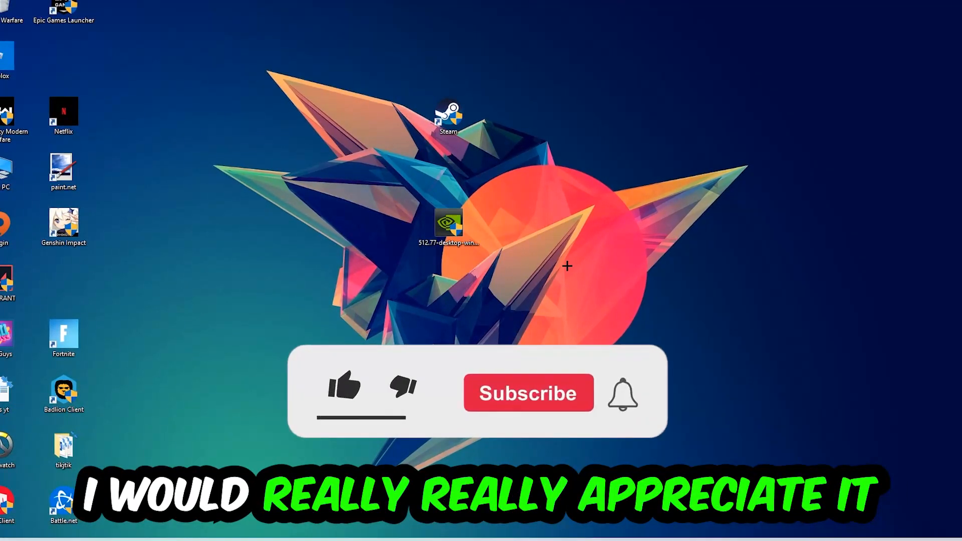
Bring up Task Manager from the taskbar showing running processes.
click(344, 386)
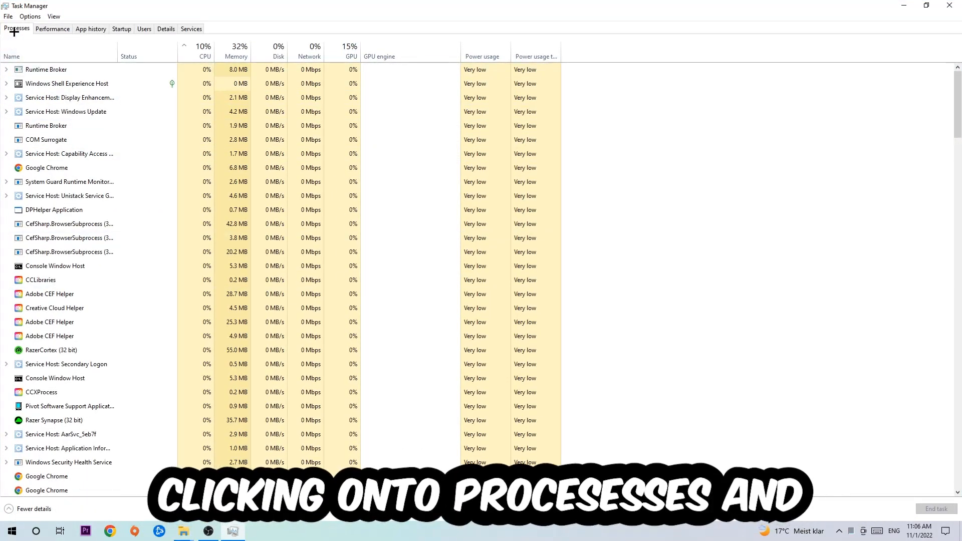
End the Google Chrome process from the Processes list and close Task Manager.
click(66, 111)
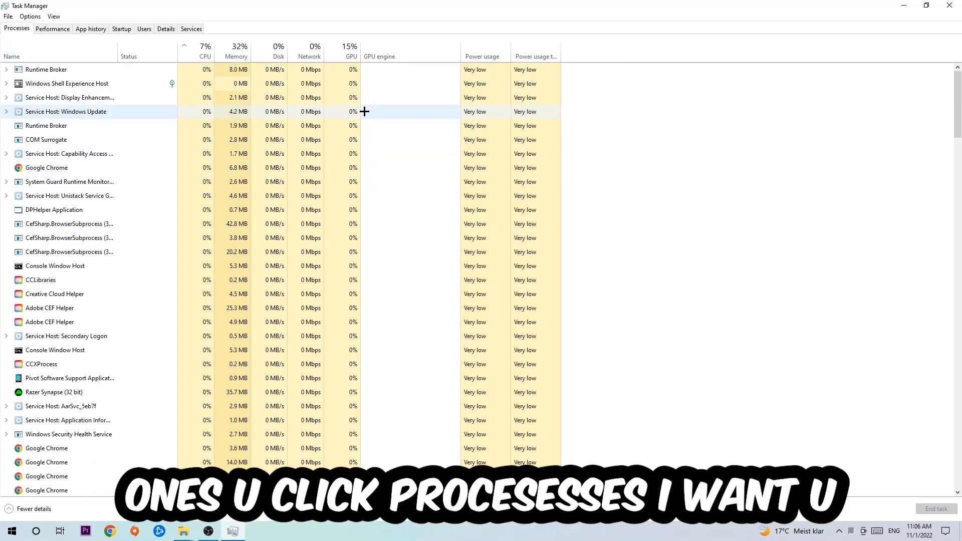
click(47, 168)
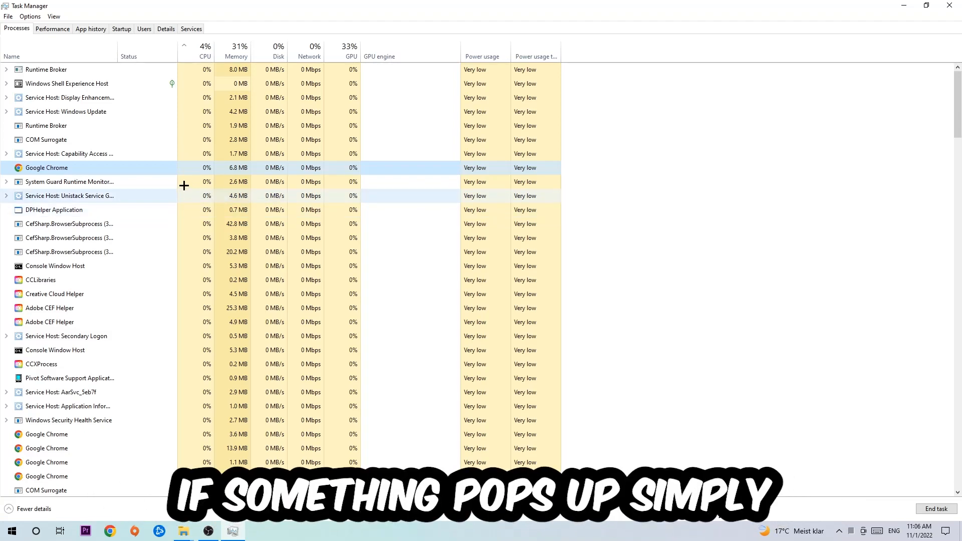
right_click(47, 167)
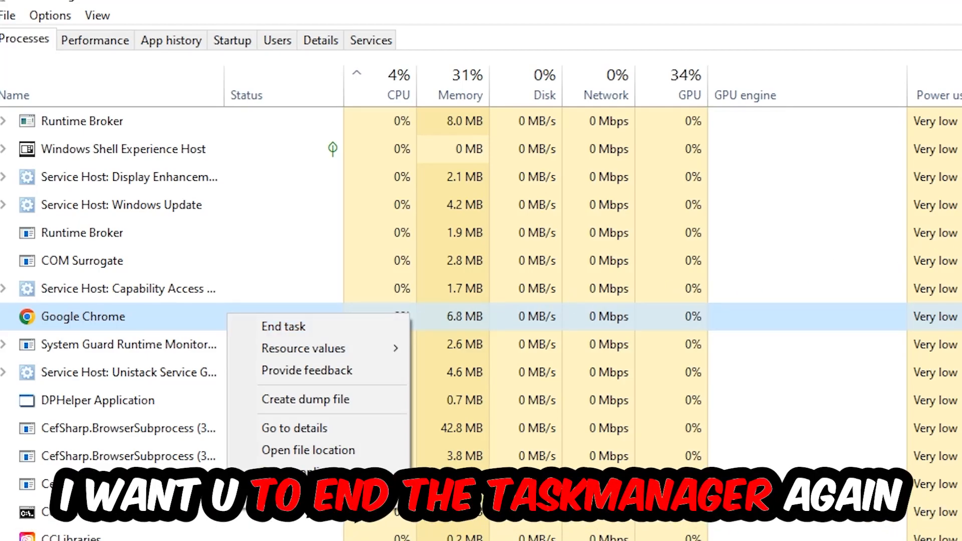
click(284, 325)
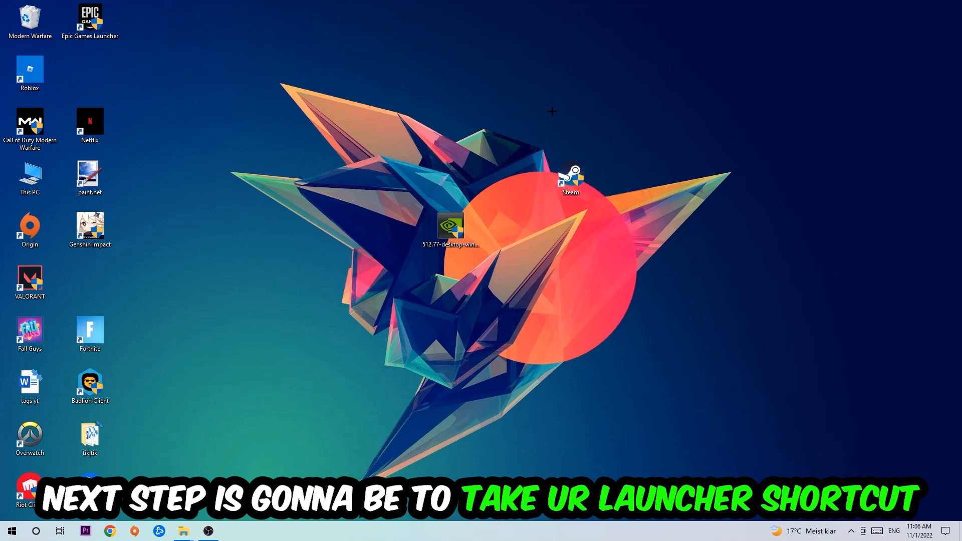
Launch Steam as administrator from its desktop shortcut, then move the shortcut to a new spot.
click(570, 178)
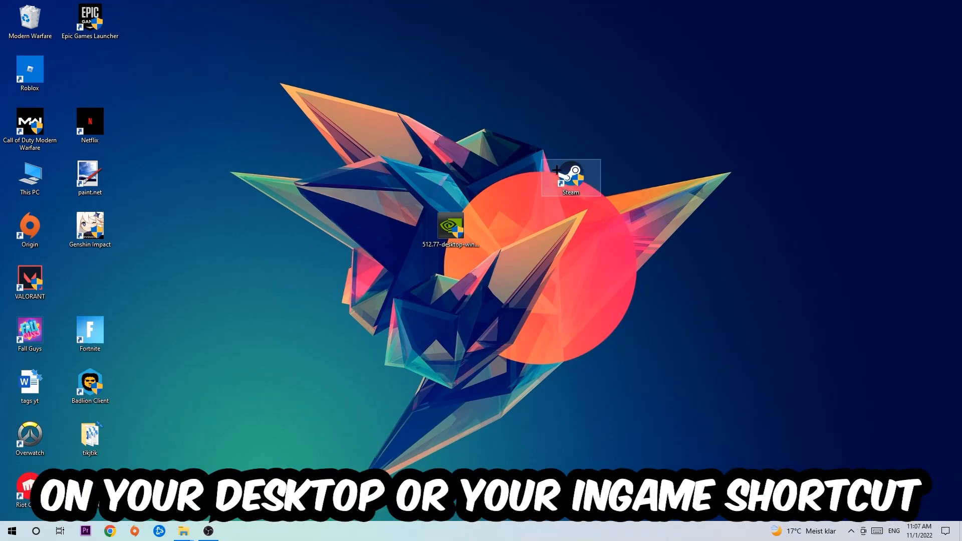
right_click(570, 179)
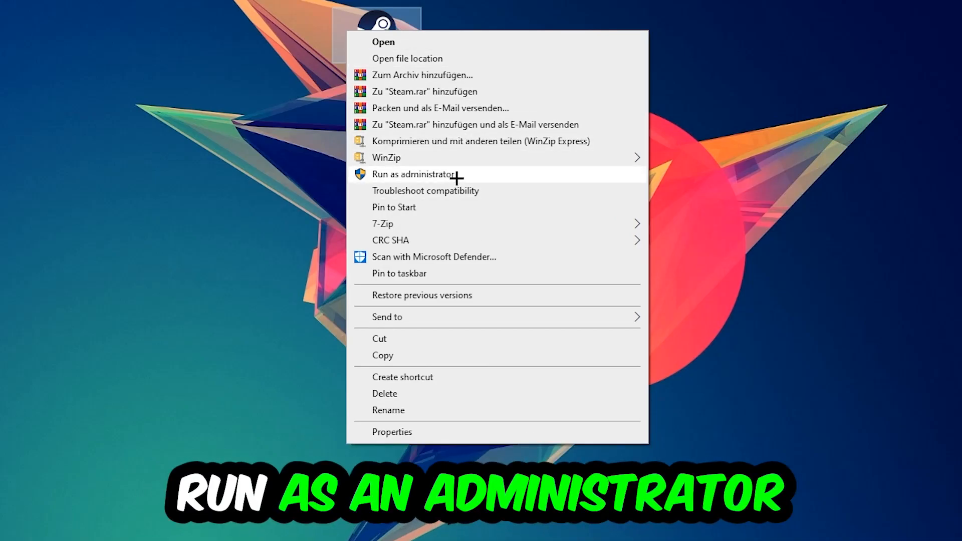
click(415, 174)
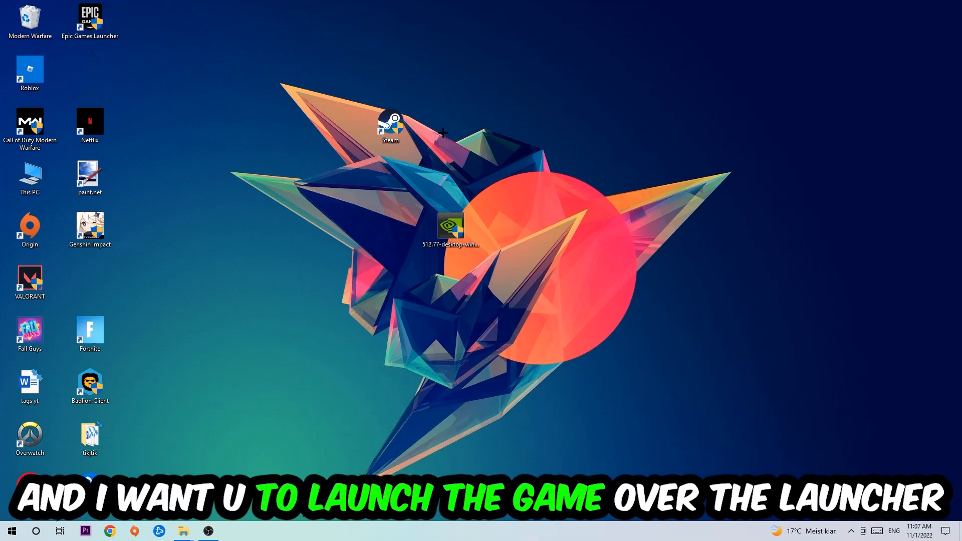
drag(390, 122, 329, 172)
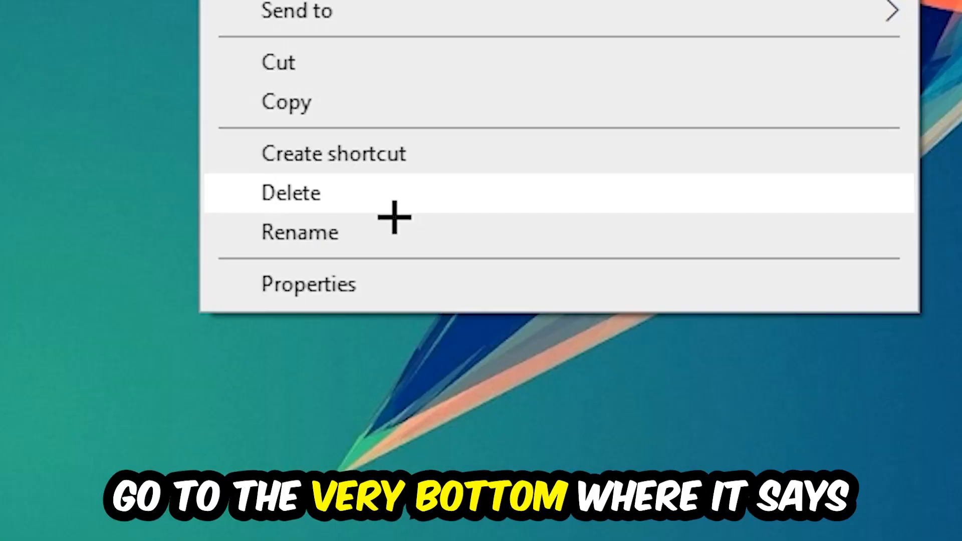
In the Steam shortcut's Compatibility properties, enable Windows 8 mode and Run as administrator, then confirm.
click(308, 283)
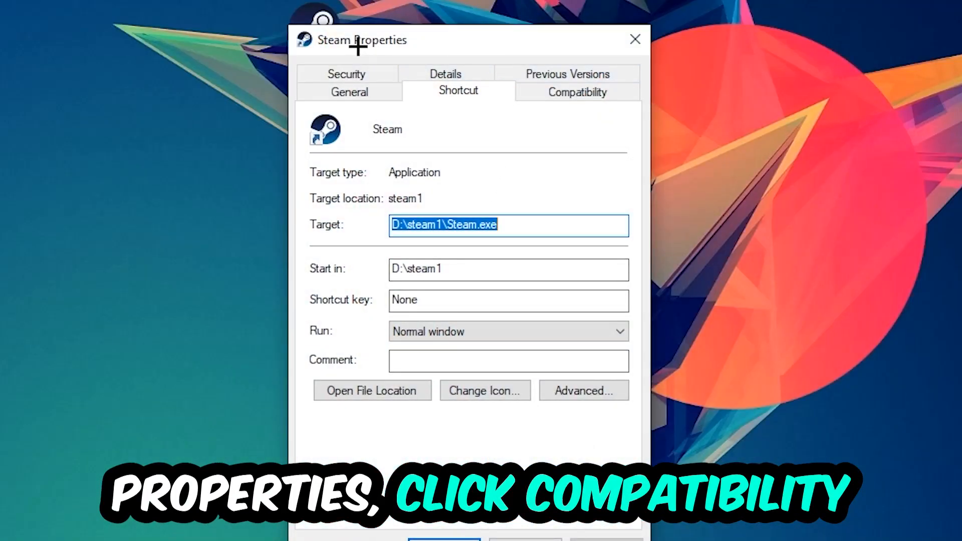
click(575, 92)
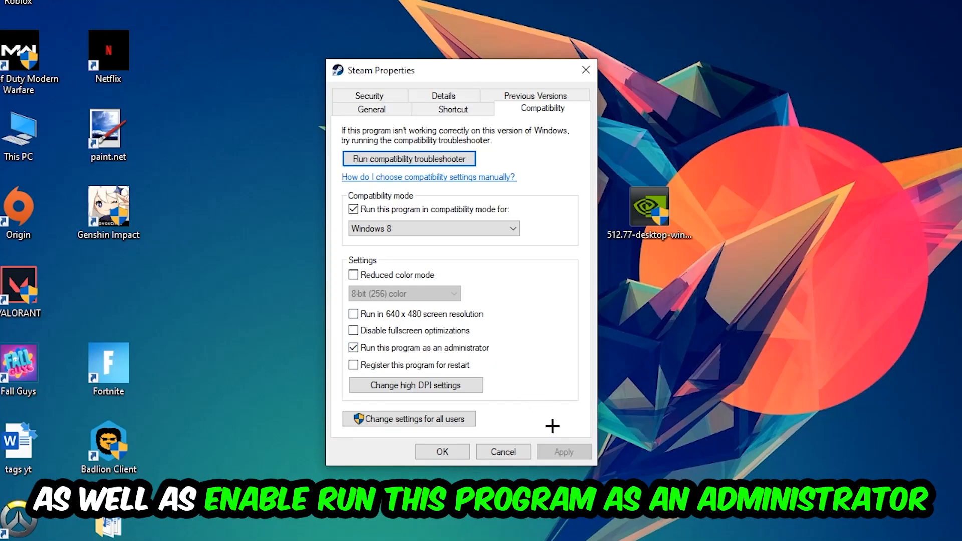
click(441, 452)
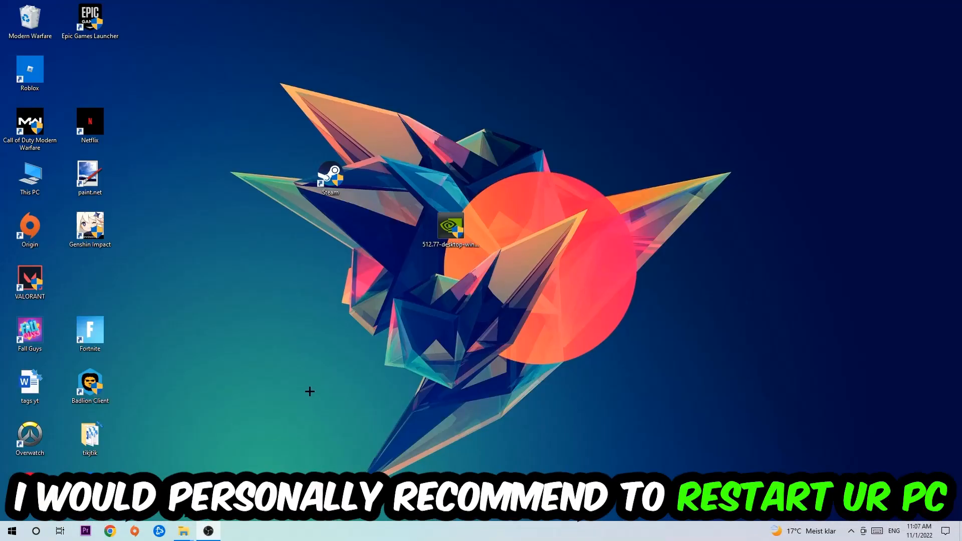